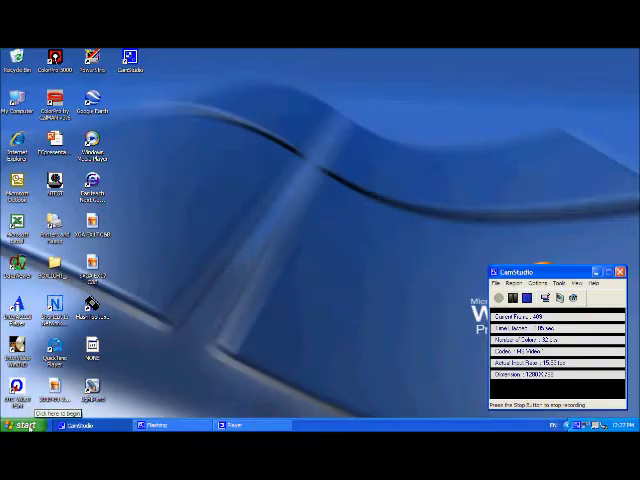
Step: Open My Computer from the Start menu to list the drives
{"action": "left_click", "coordinate": [24, 424]}
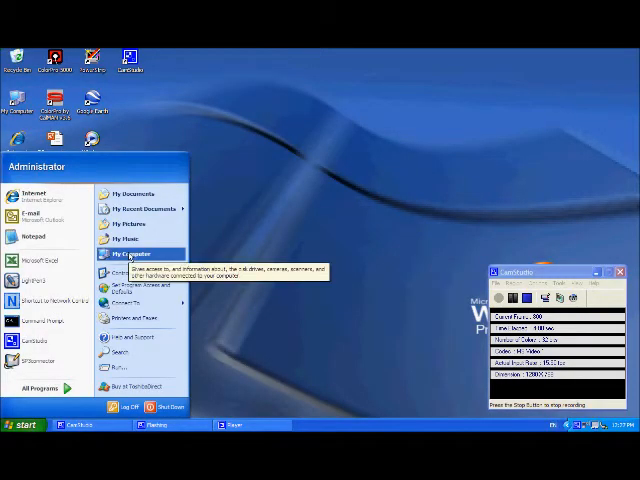
{"action": "left_click", "coordinate": [128, 256]}
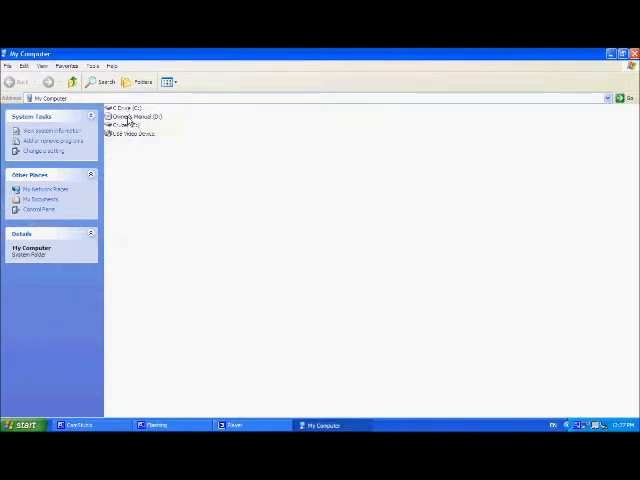
Step: Copy the LightPen Software for Windows folder from the CD and go back to My Computer
{"action": "double_click", "coordinate": [140, 116]}
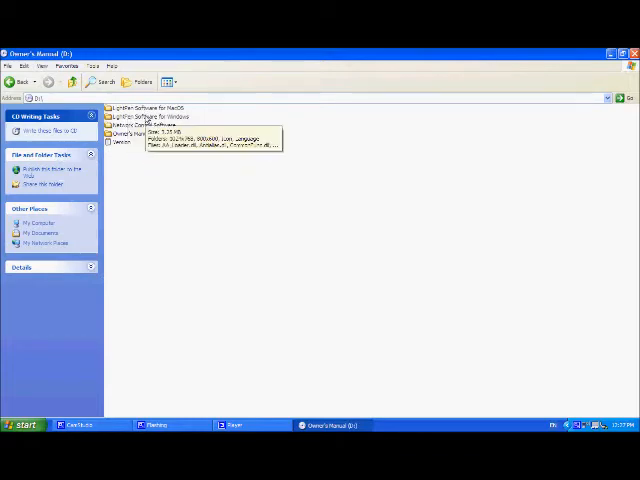
{"action": "right_click", "coordinate": [140, 116]}
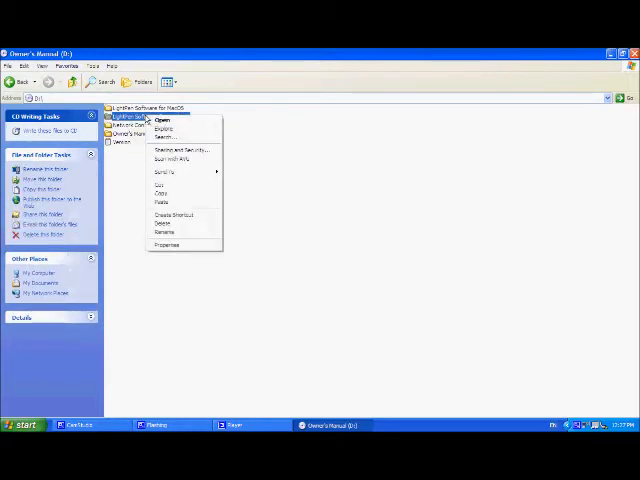
{"action": "mouse_move", "coordinate": [162, 192]}
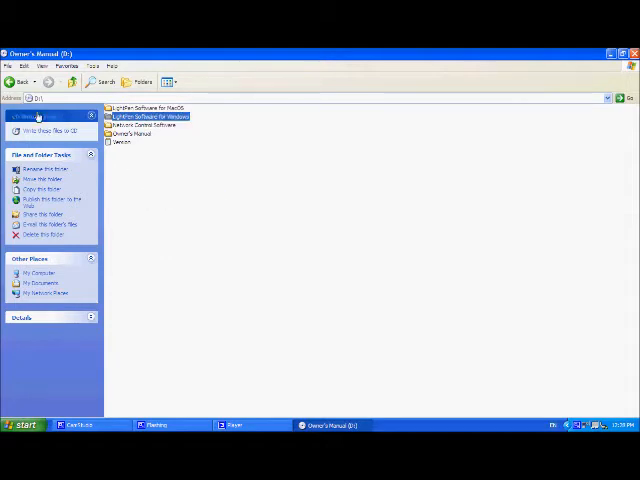
{"action": "left_click", "coordinate": [12, 82]}
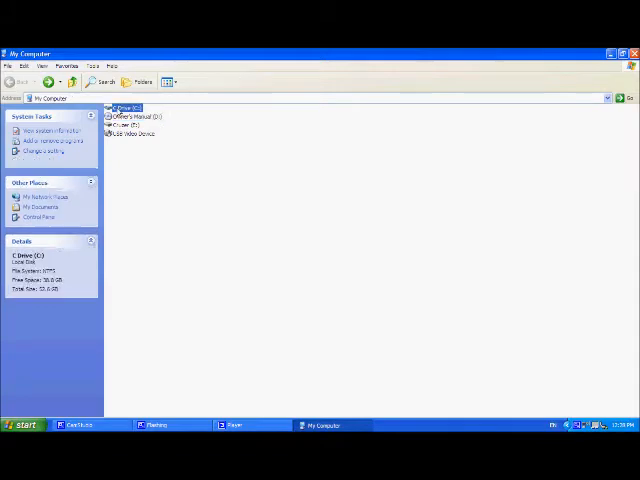
Step: Paste the LightPen Software for Windows folder into Local Disk (C:)
{"action": "double_click", "coordinate": [130, 108]}
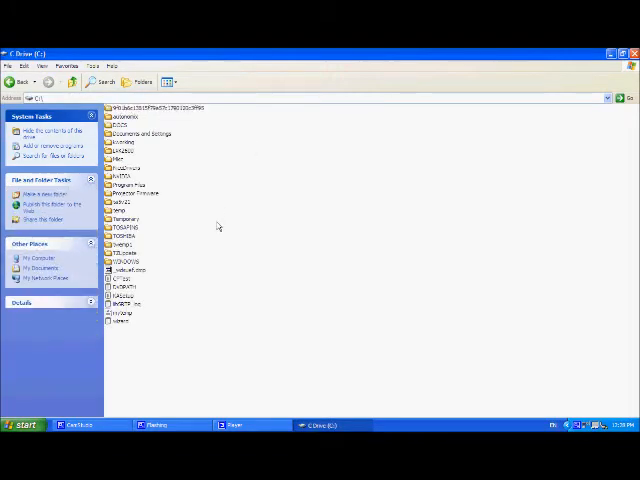
{"action": "right_click", "coordinate": [216, 224]}
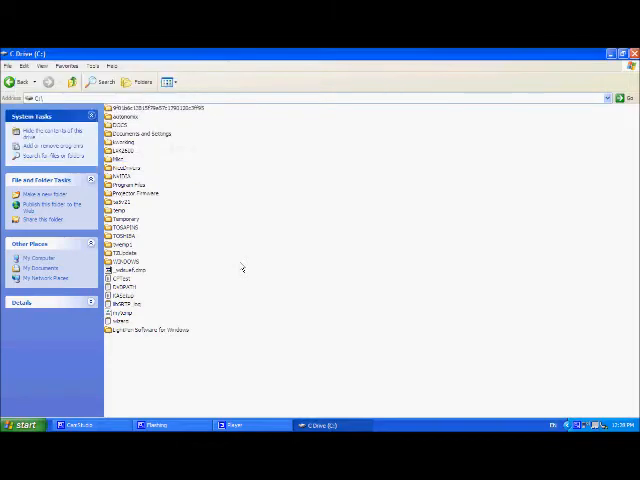
{"action": "mouse_move", "coordinate": [186, 344]}
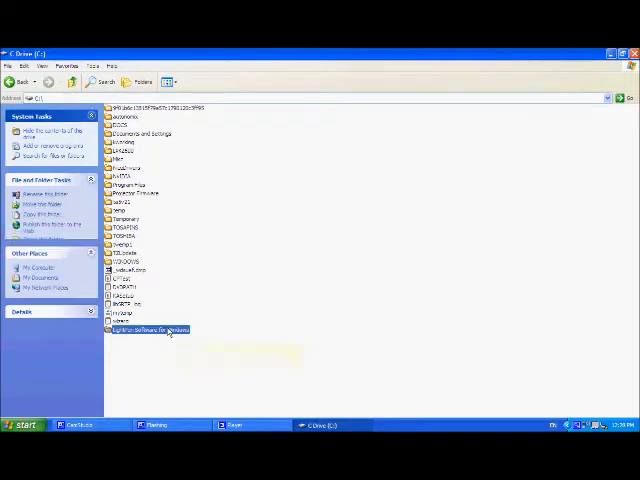
Step: Send the LightPen executable in the copied folder to the desktop as a shortcut
{"action": "double_click", "coordinate": [156, 330]}
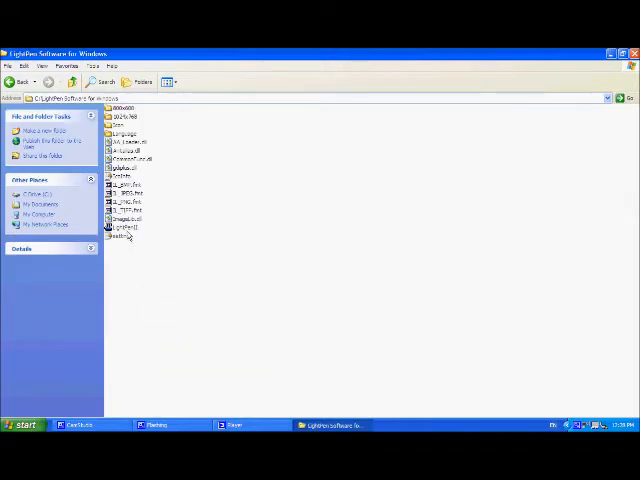
{"action": "left_click", "coordinate": [124, 228]}
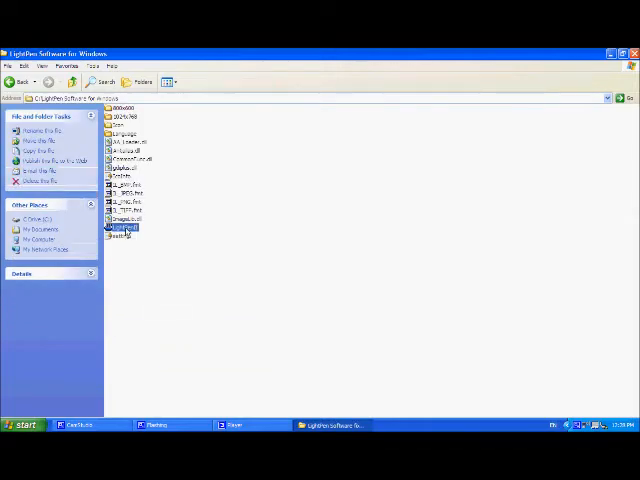
{"action": "right_click", "coordinate": [120, 228]}
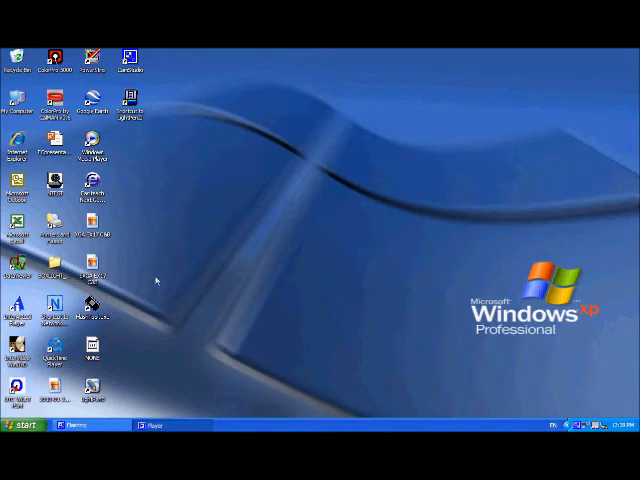
{"action": "mouse_move", "coordinate": [152, 72]}
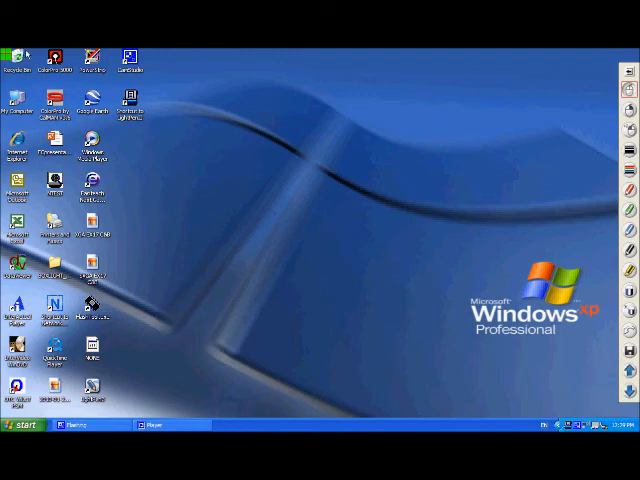
{"action": "mouse_move", "coordinate": [110, 152]}
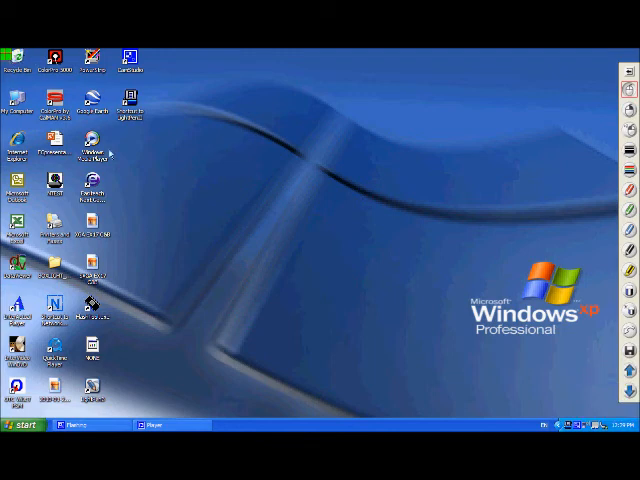